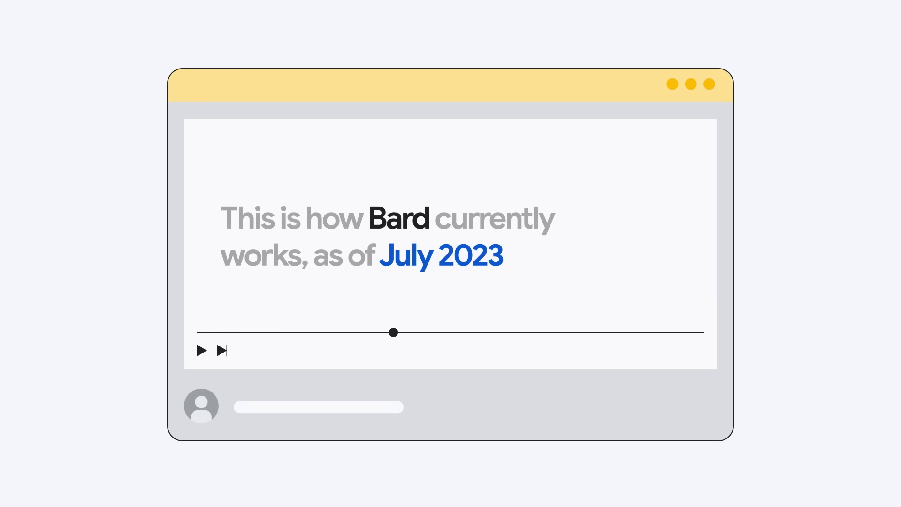
left_click_drag(394, 332, 433, 332)
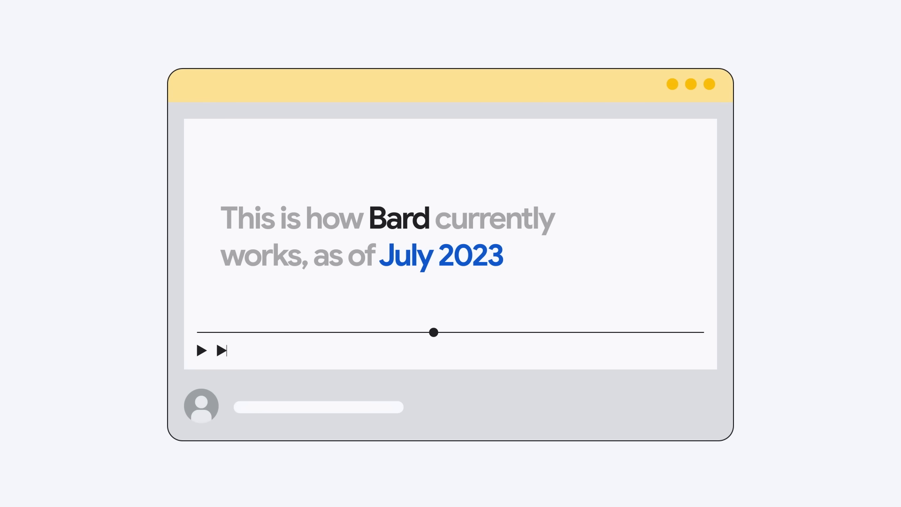